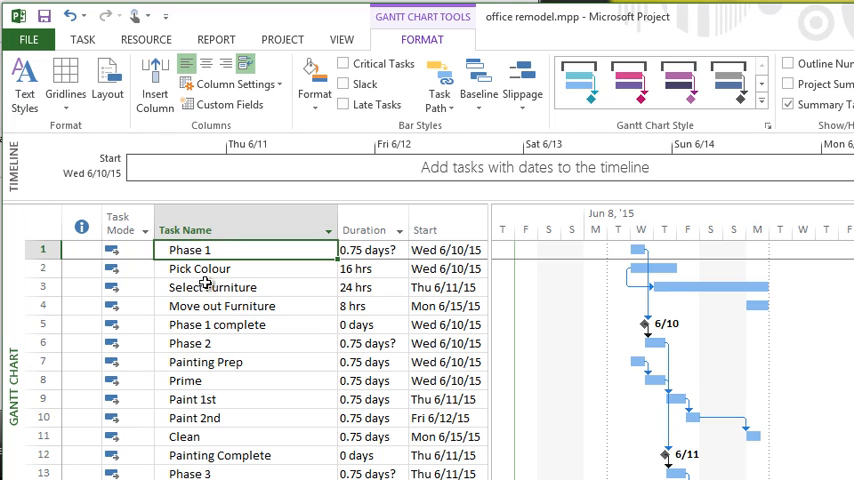
Select tasks 2–4 (Pick Colour through Move out Furniture) and show the Task ribbon commands
left_click(210, 268)
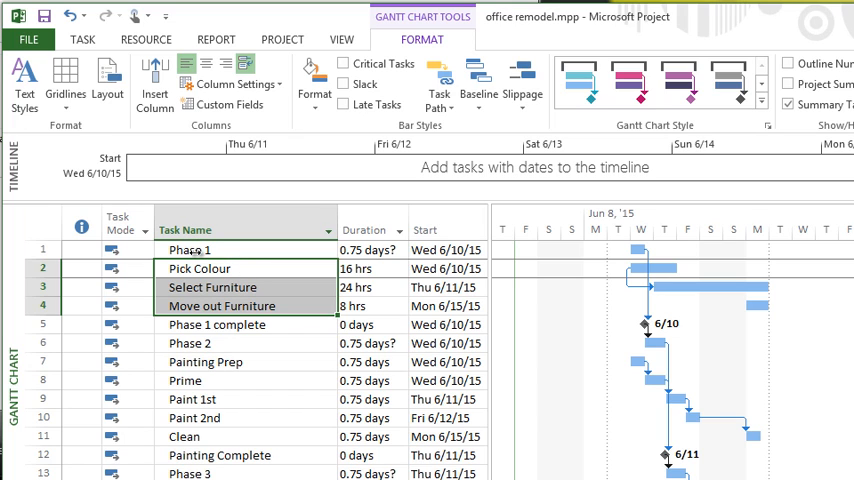
left_click(82, 40)
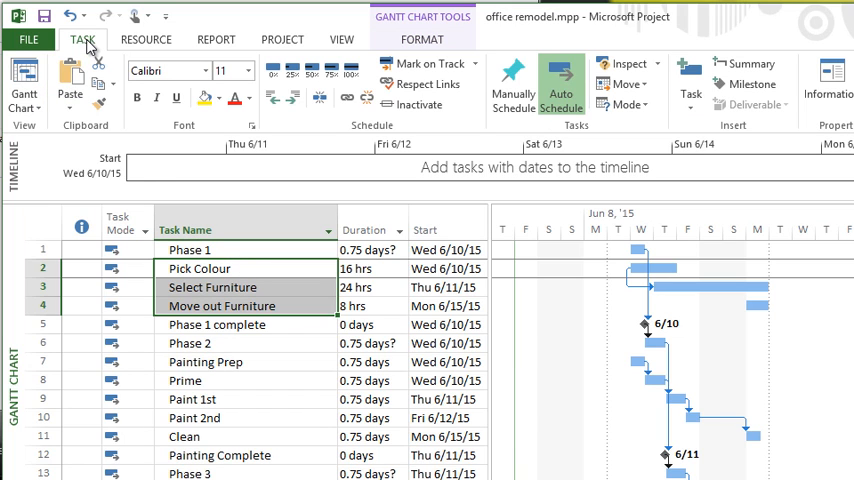
mouse_move(308, 120)
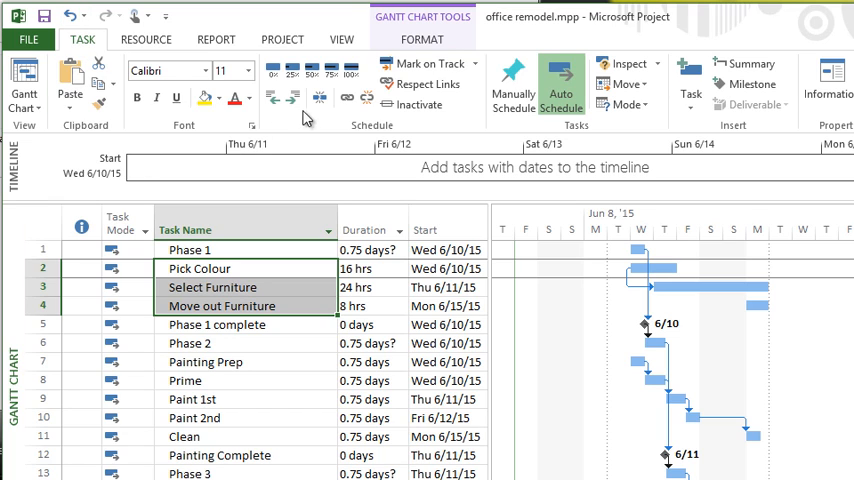
mouse_move(292, 96)
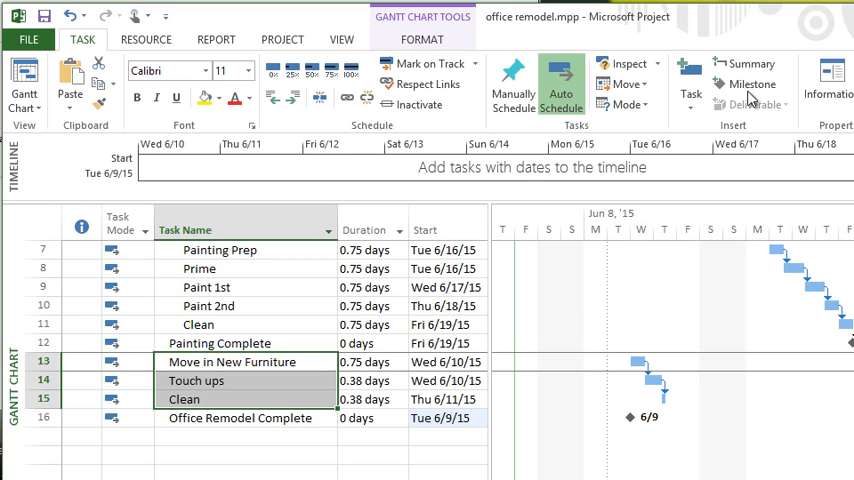
mouse_move(748, 64)
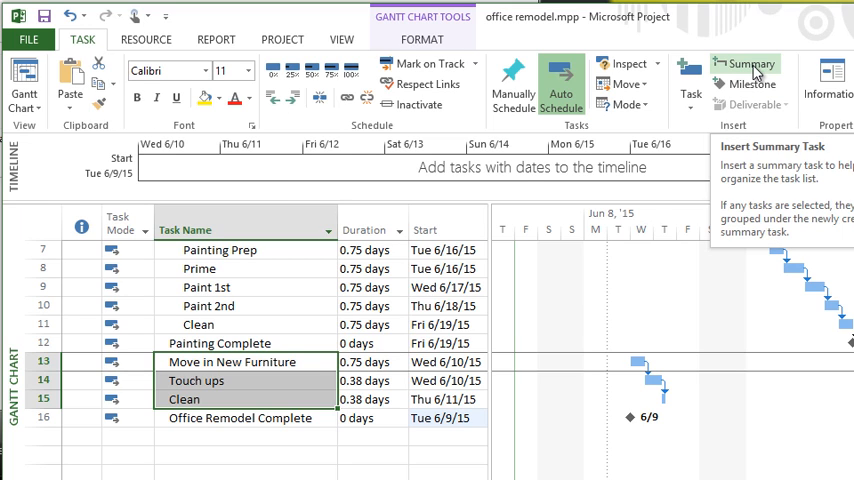
Insert a summary task over the selected rows and name it Phase 3
left_click(746, 64)
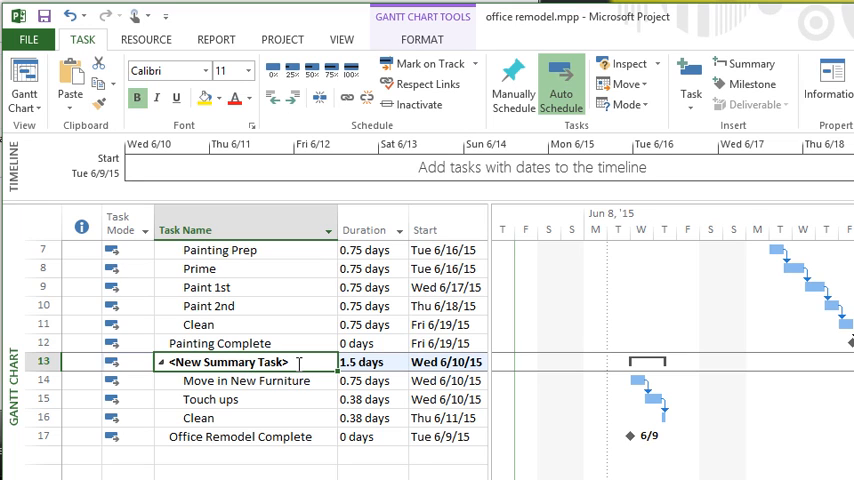
type("Phase 3")
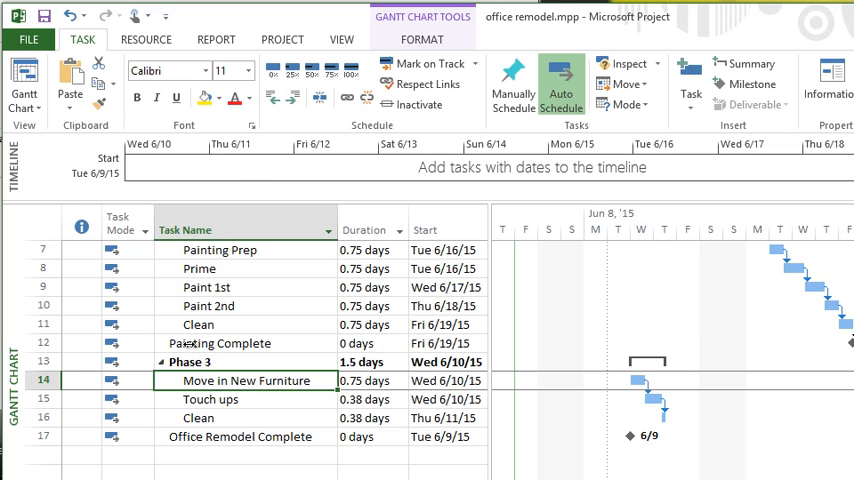
mouse_move(260, 326)
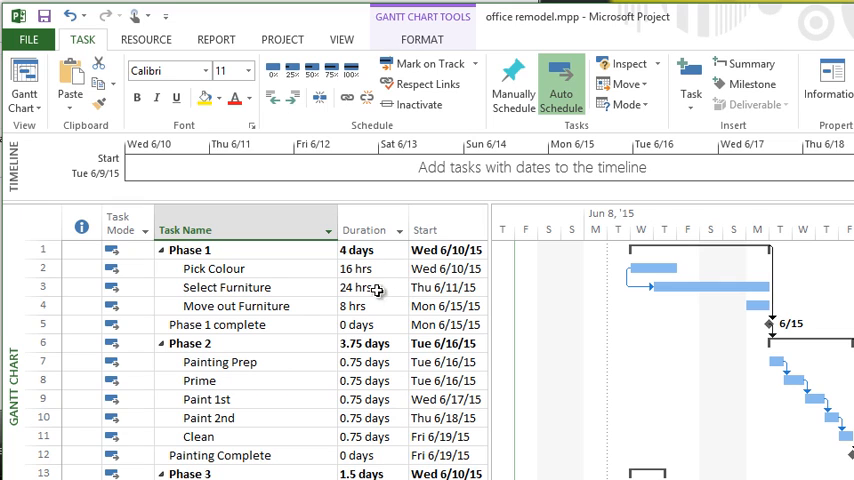
mouse_move(228, 290)
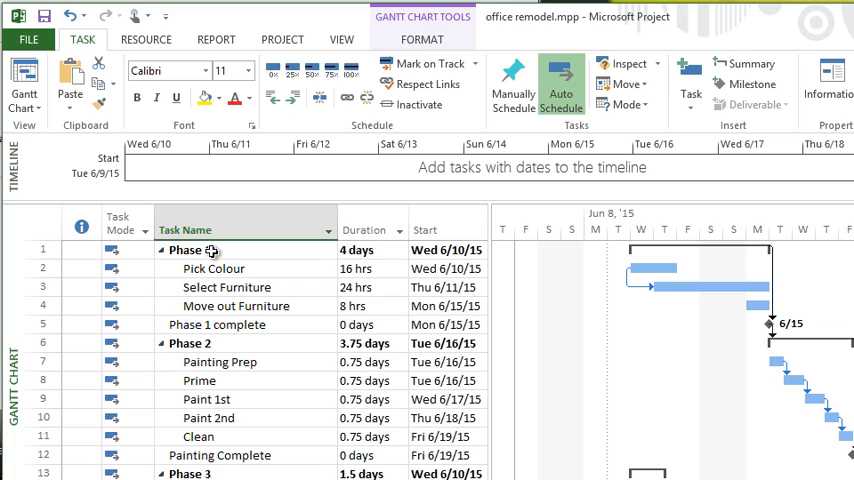
mouse_move(204, 264)
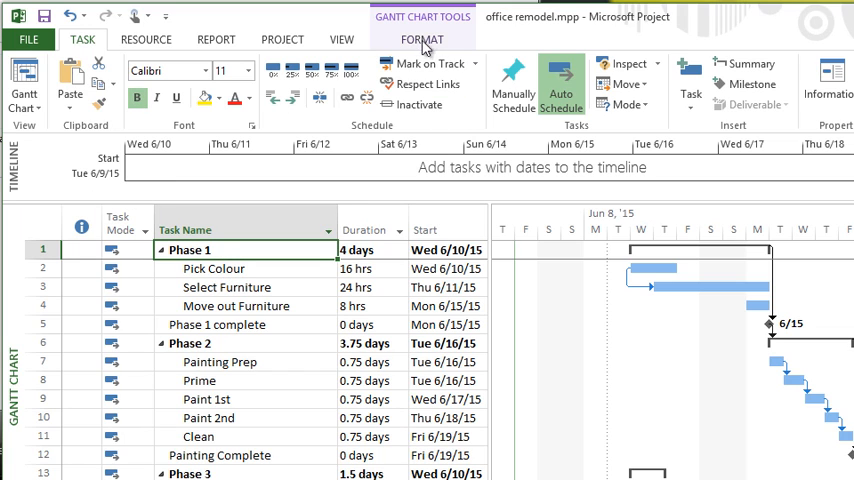
Enable Project Summary Task in Gantt Format, adding the 7.75-day office remodel row 0
left_click(422, 40)
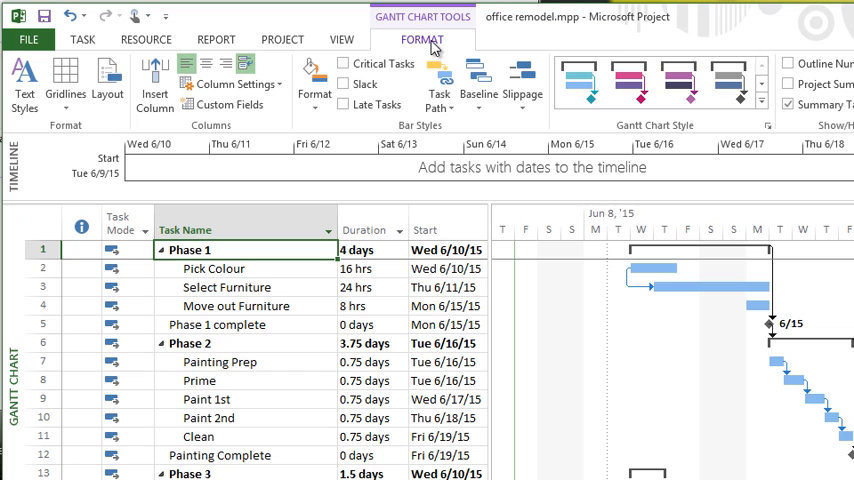
left_click(788, 84)
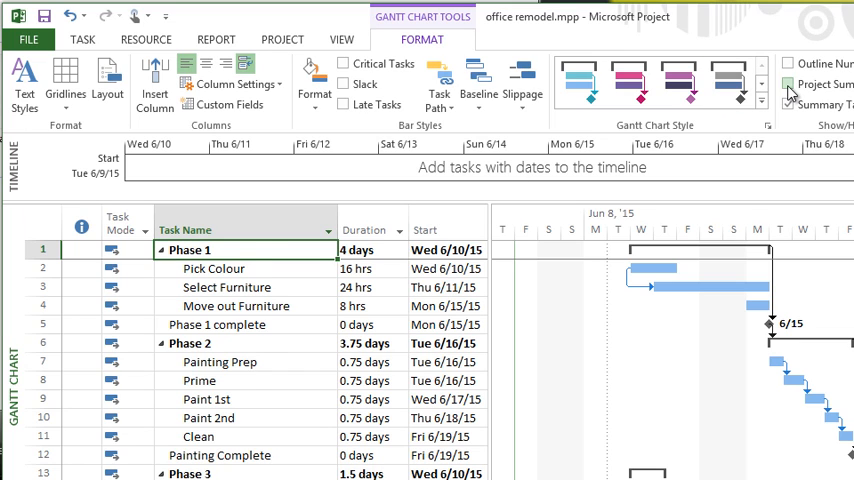
left_click(788, 84)
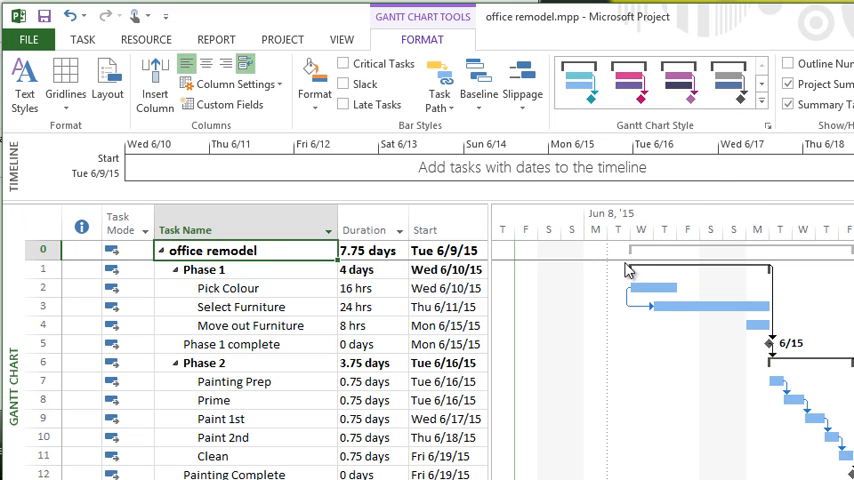
left_click(44, 250)
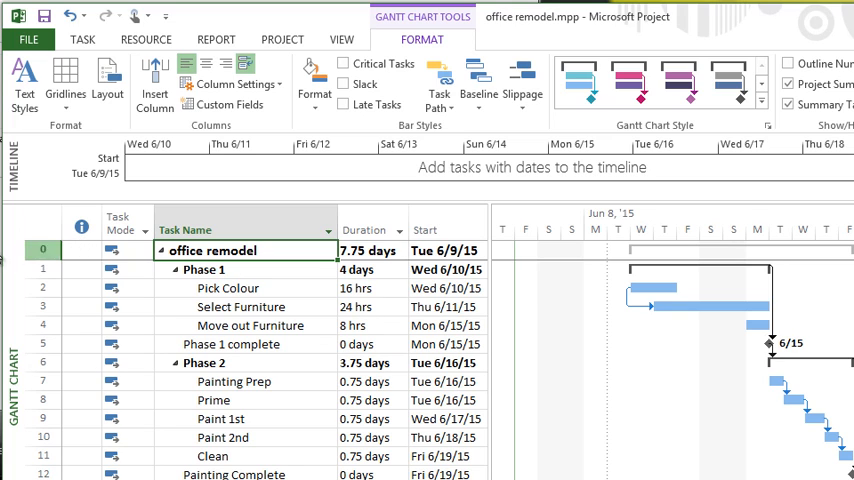
left_click(228, 270)
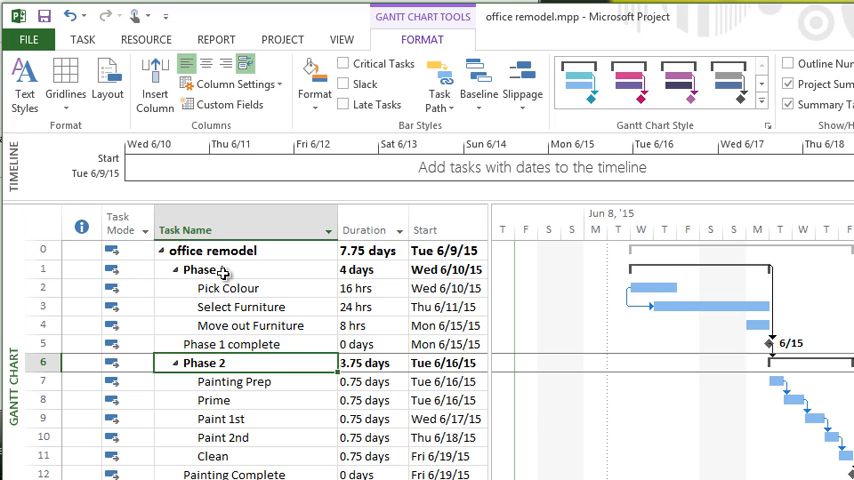
mouse_move(290, 324)
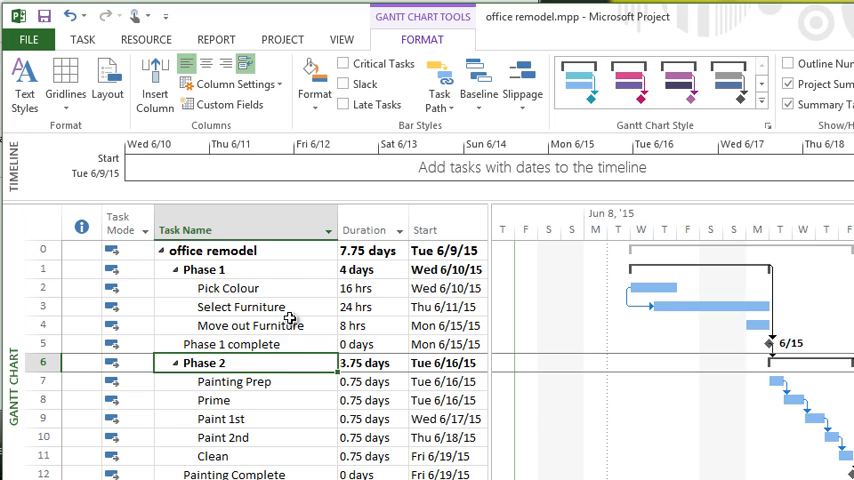
mouse_move(260, 360)
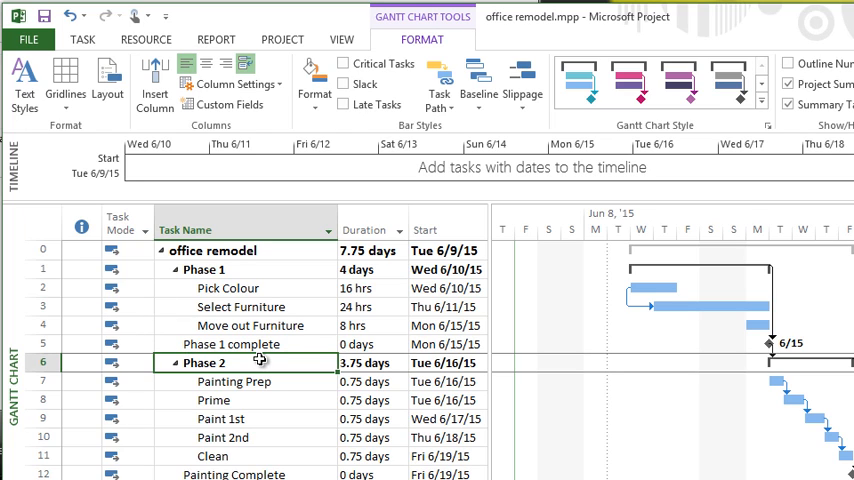